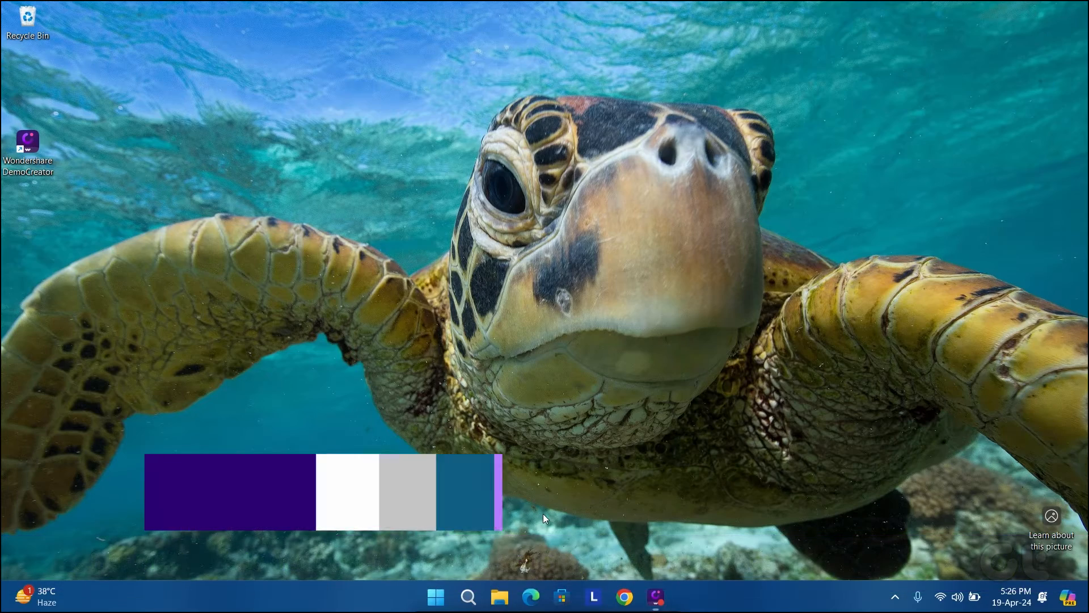
- Bring up the Settings app on its Home page with Win+I
{"action": "key", "text": "Win+i"}
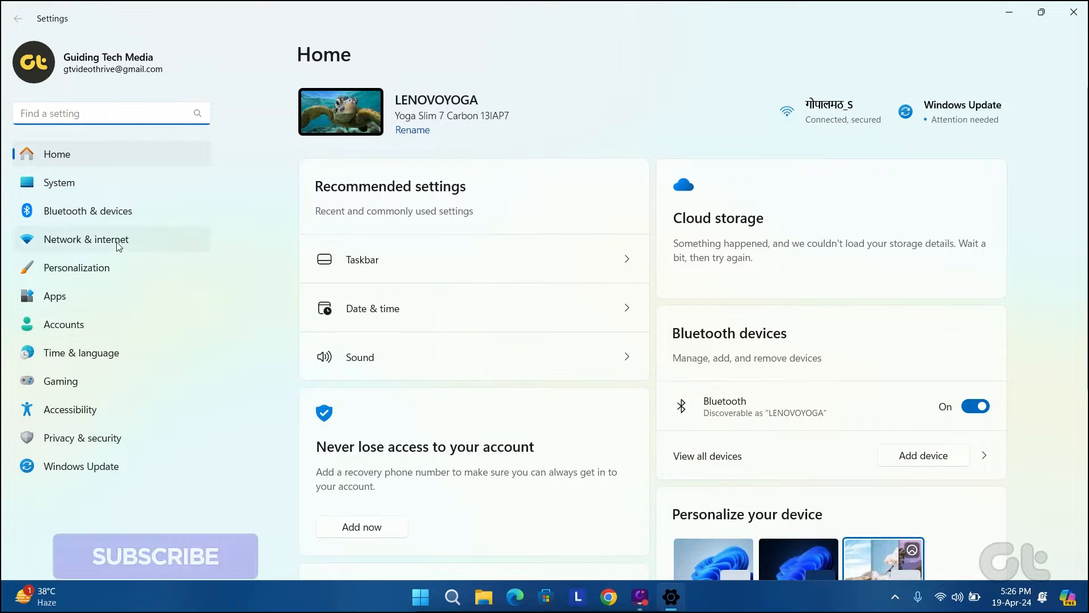
- Disable the chosen network adapter from Network & internet's advanced network settings
{"action": "left_click", "coordinate": [85, 240]}
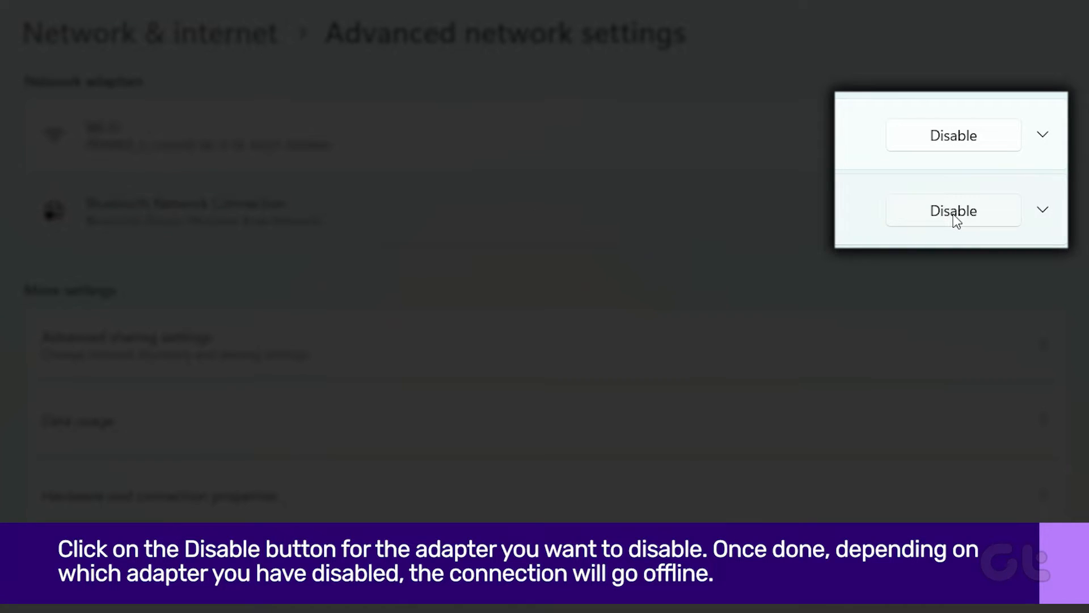
{"action": "left_click", "coordinate": [954, 211]}
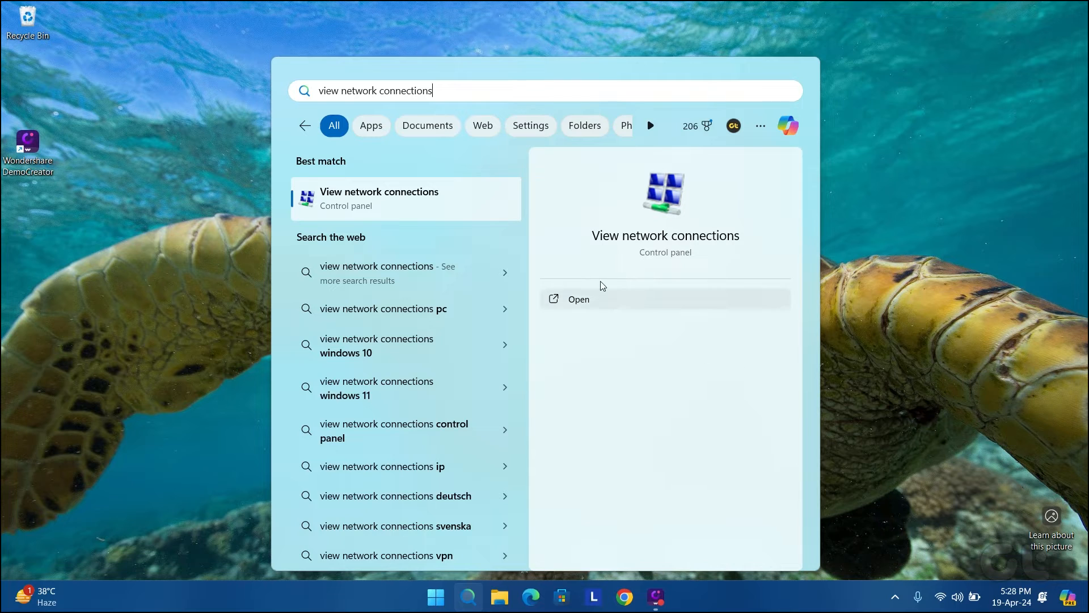
- Launch the Control Panel Network Connections window from the 'view network connections' search result
{"action": "left_click", "coordinate": [578, 298]}
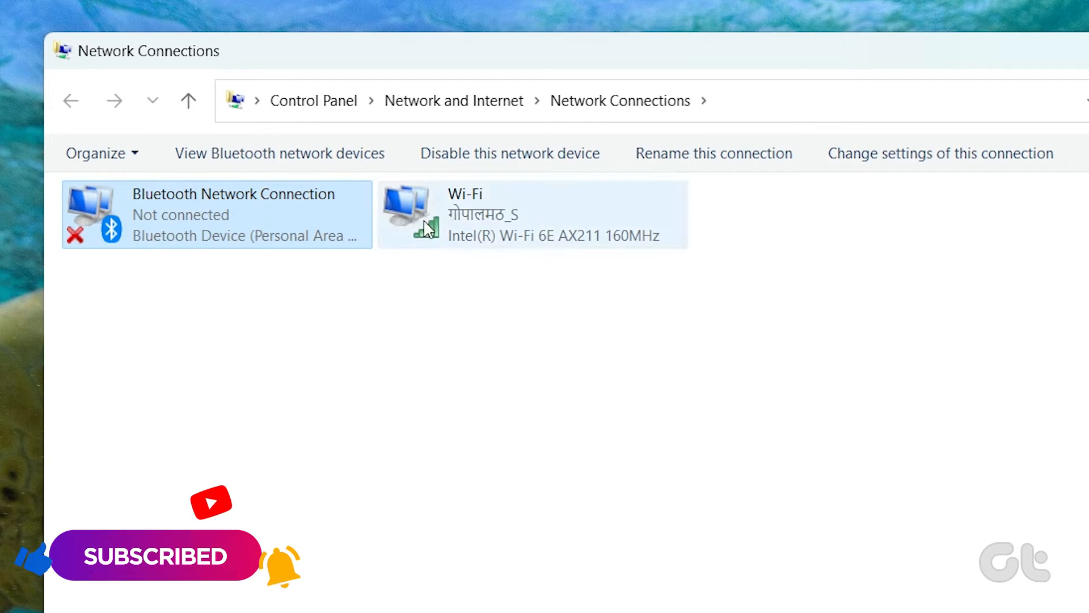
- Disable the Wi-Fi adapter from its right-click menu in Network Connections
{"action": "right_click", "coordinate": [431, 222]}
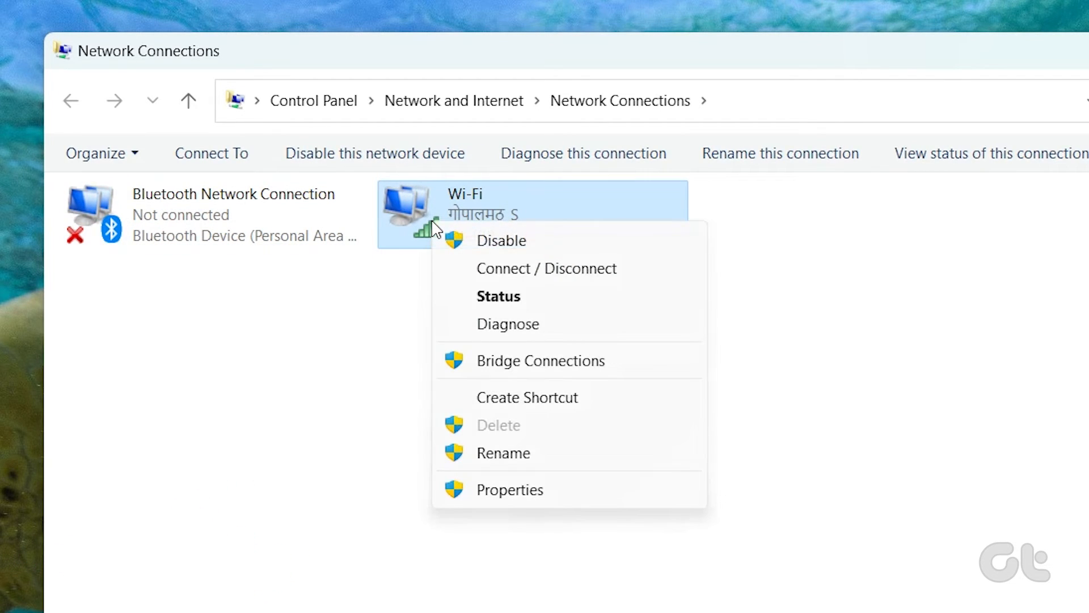
{"action": "mouse_move", "coordinate": [500, 240]}
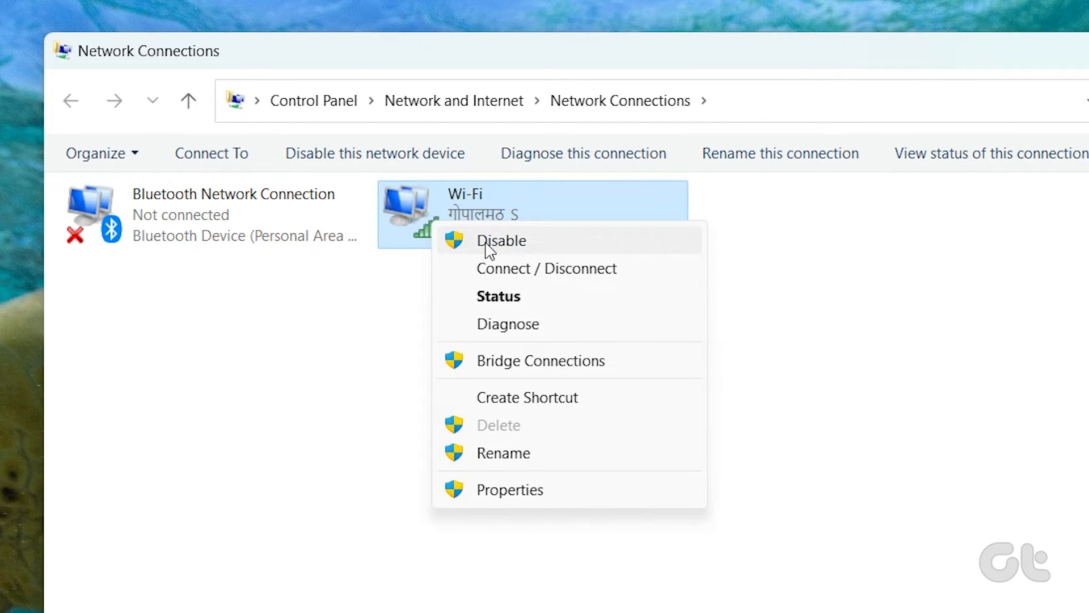
{"action": "left_click", "coordinate": [502, 240]}
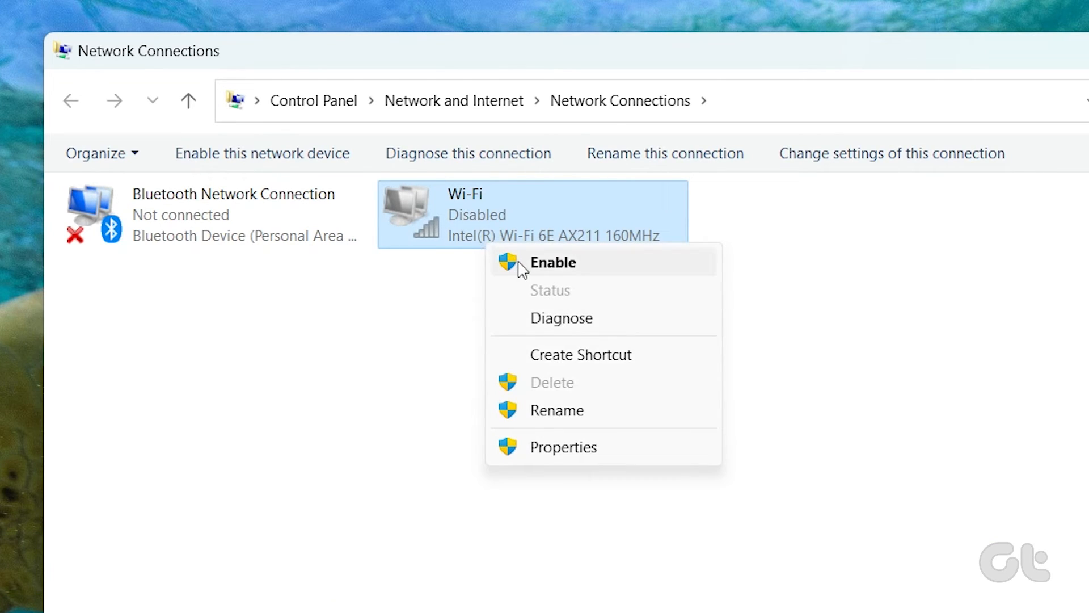
- Enable the disabled Wi-Fi adapter again so it begins reconnecting
{"action": "left_click", "coordinate": [552, 262]}
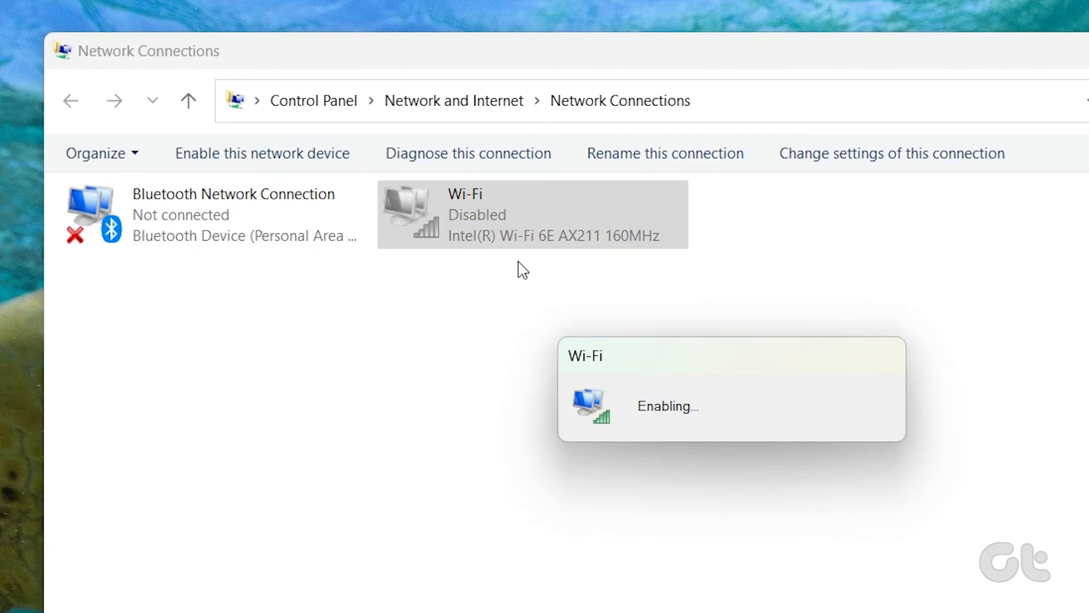